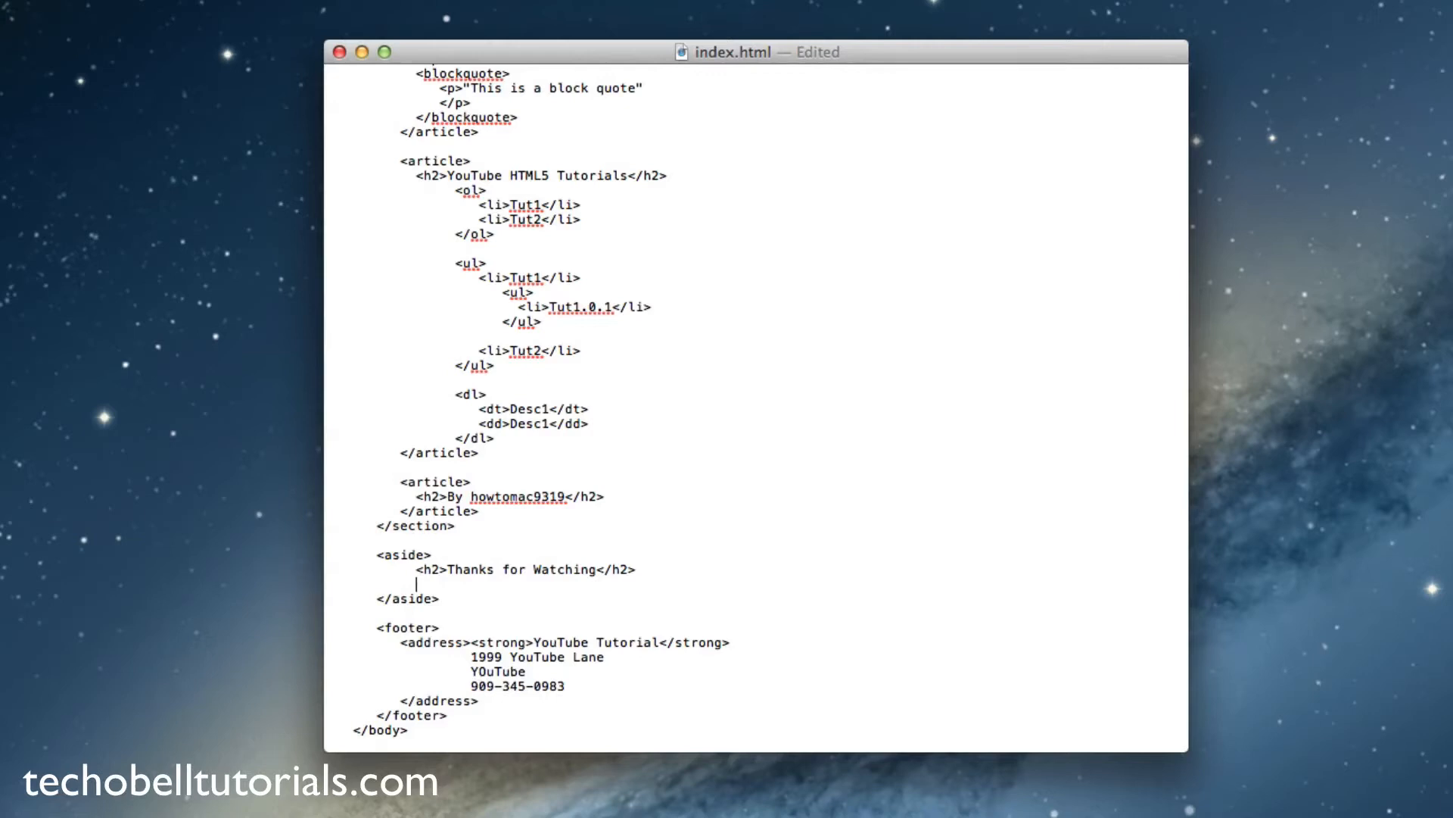
Begin an <h1>< line inside the aside and locate images.jpeg in the HTML folder.
type("<1")
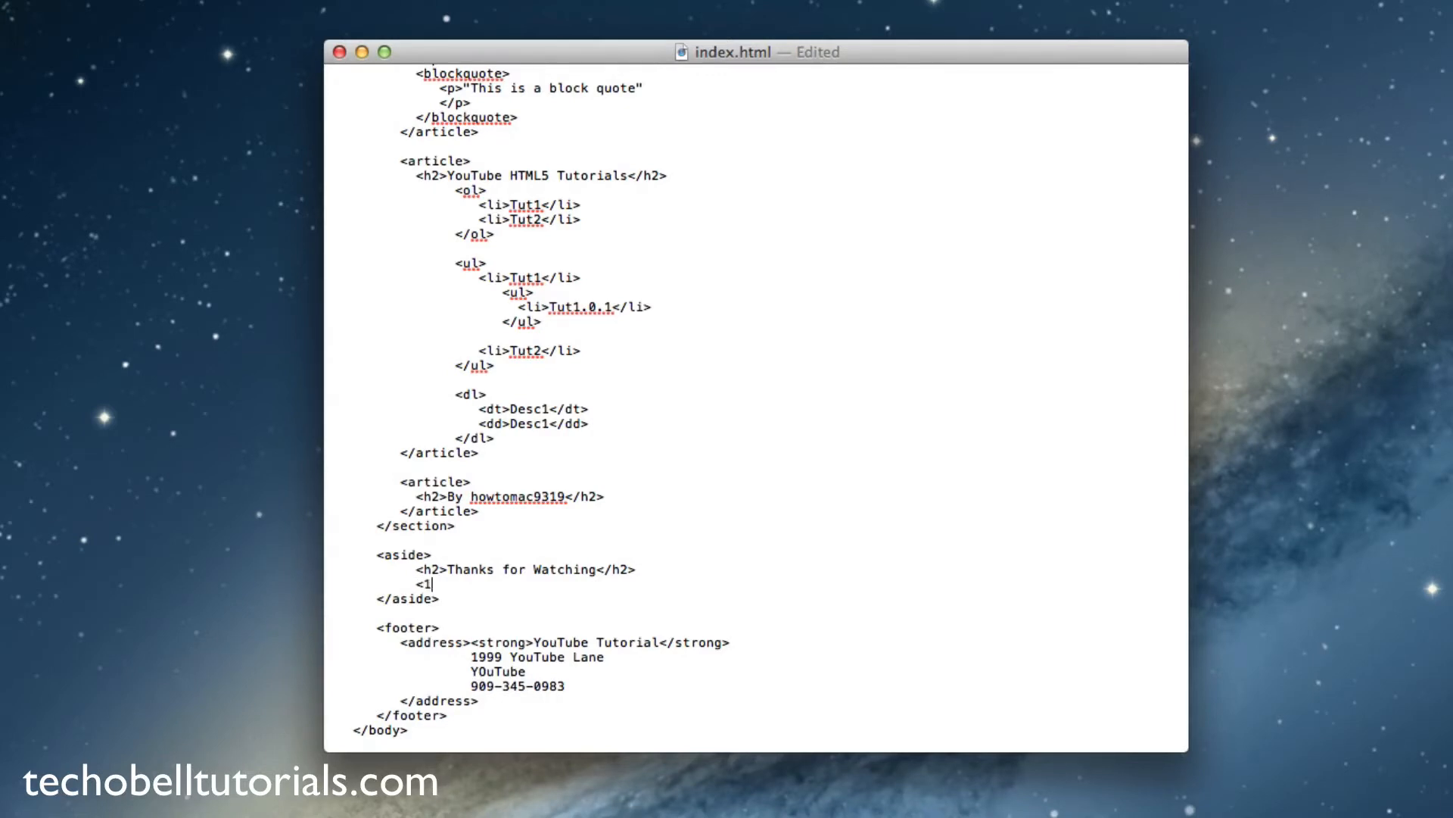
type("h1>")
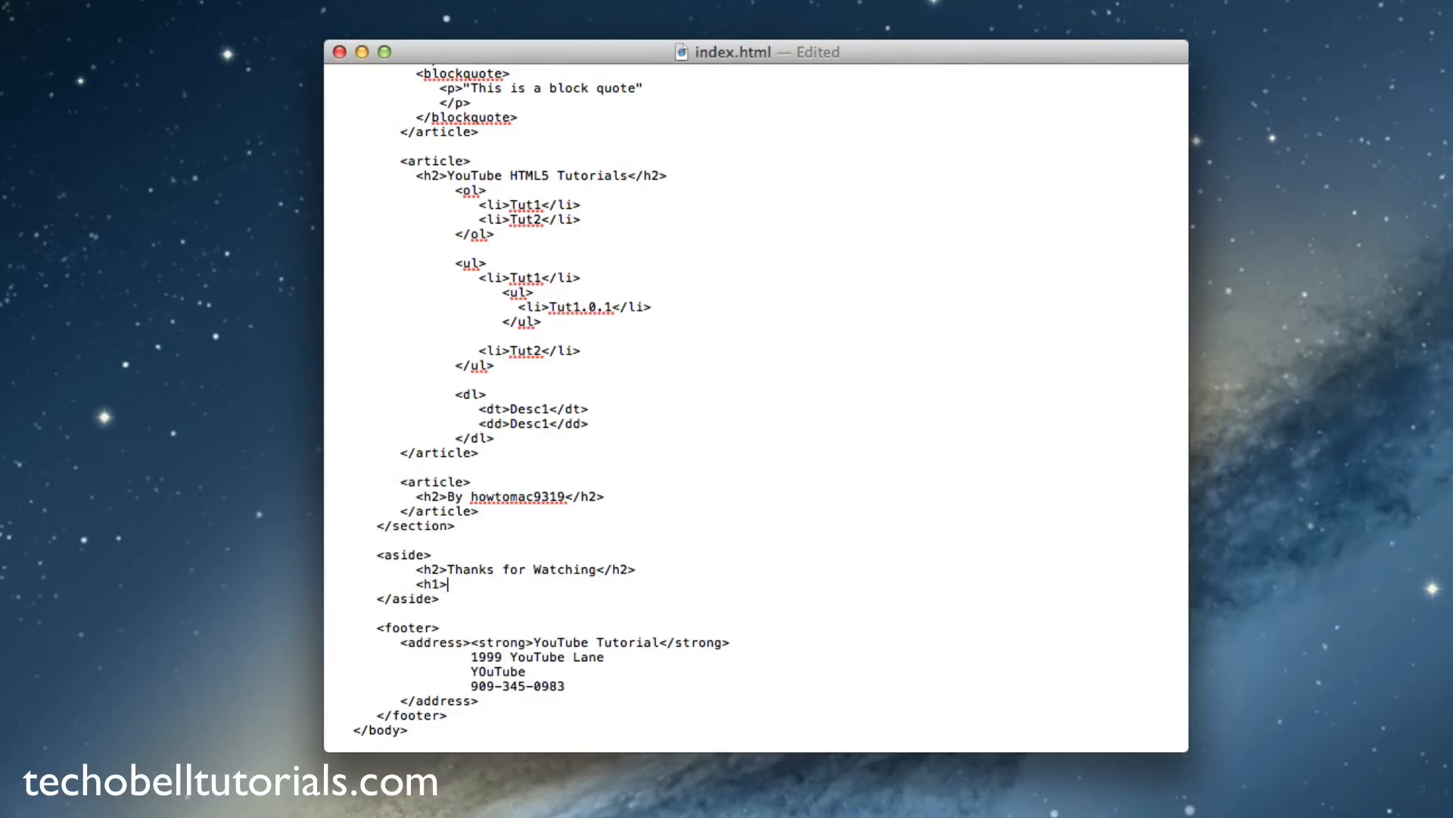
type("<")
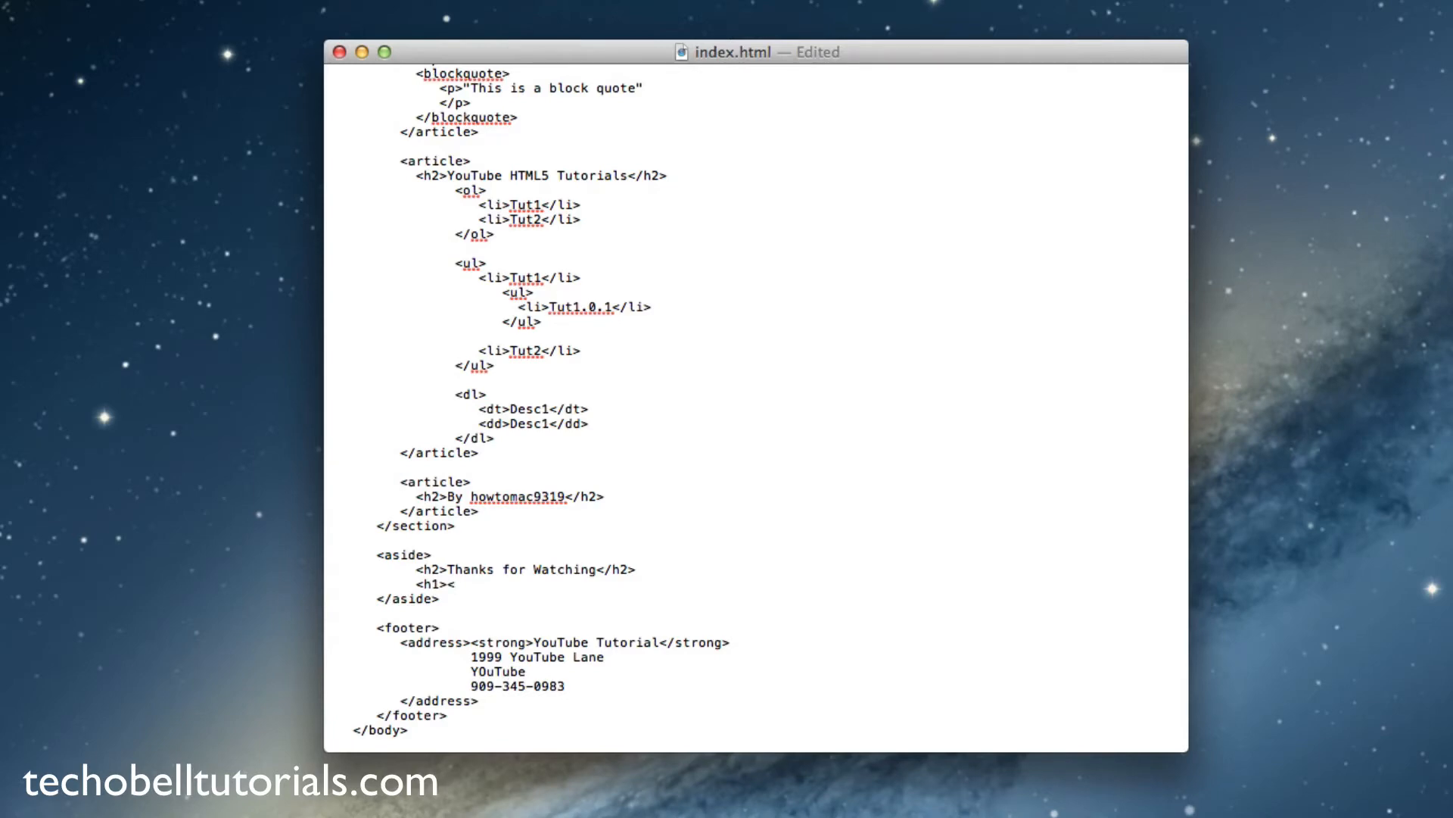
left_click(453, 585)
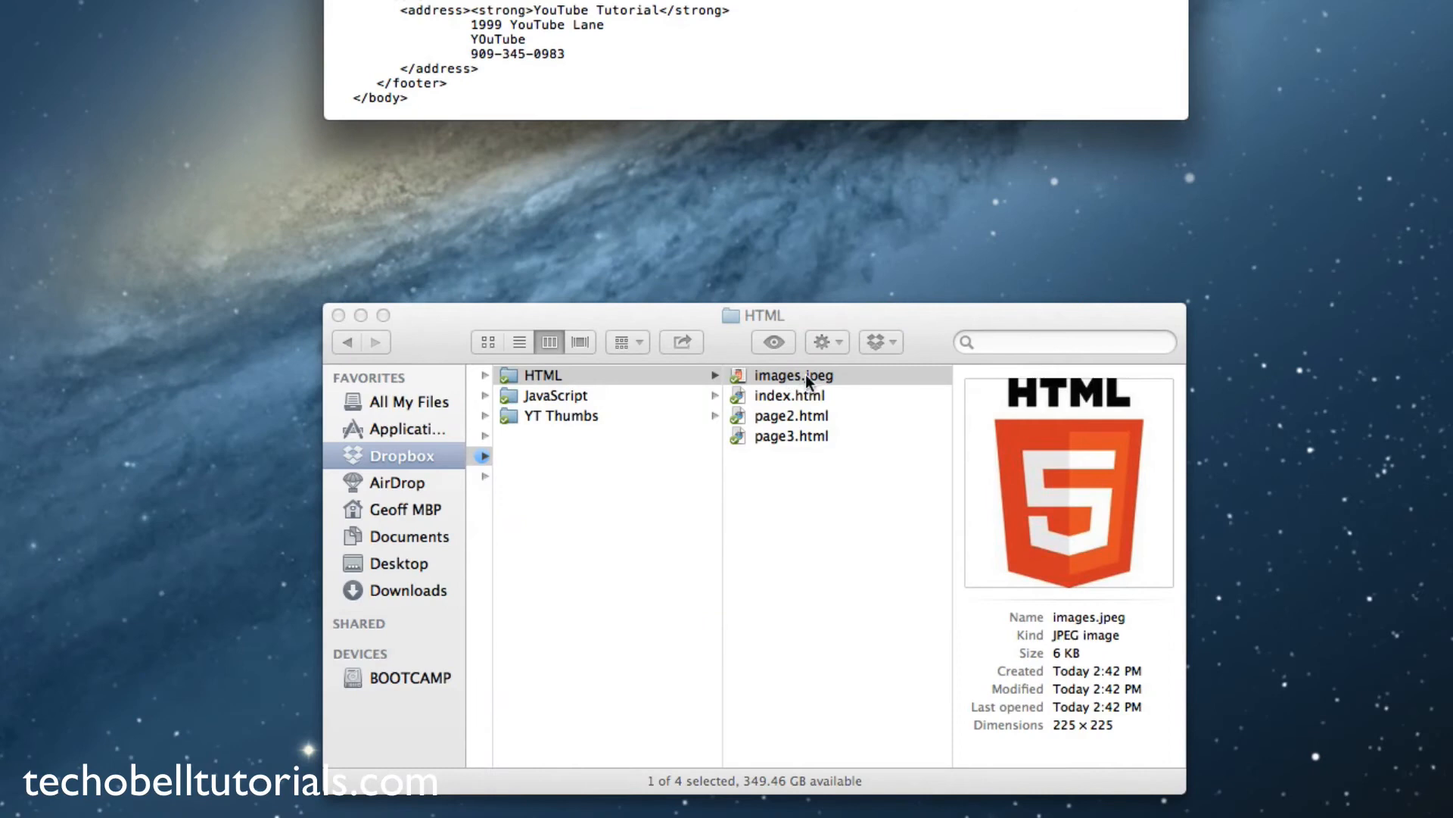
mouse_move(828, 399)
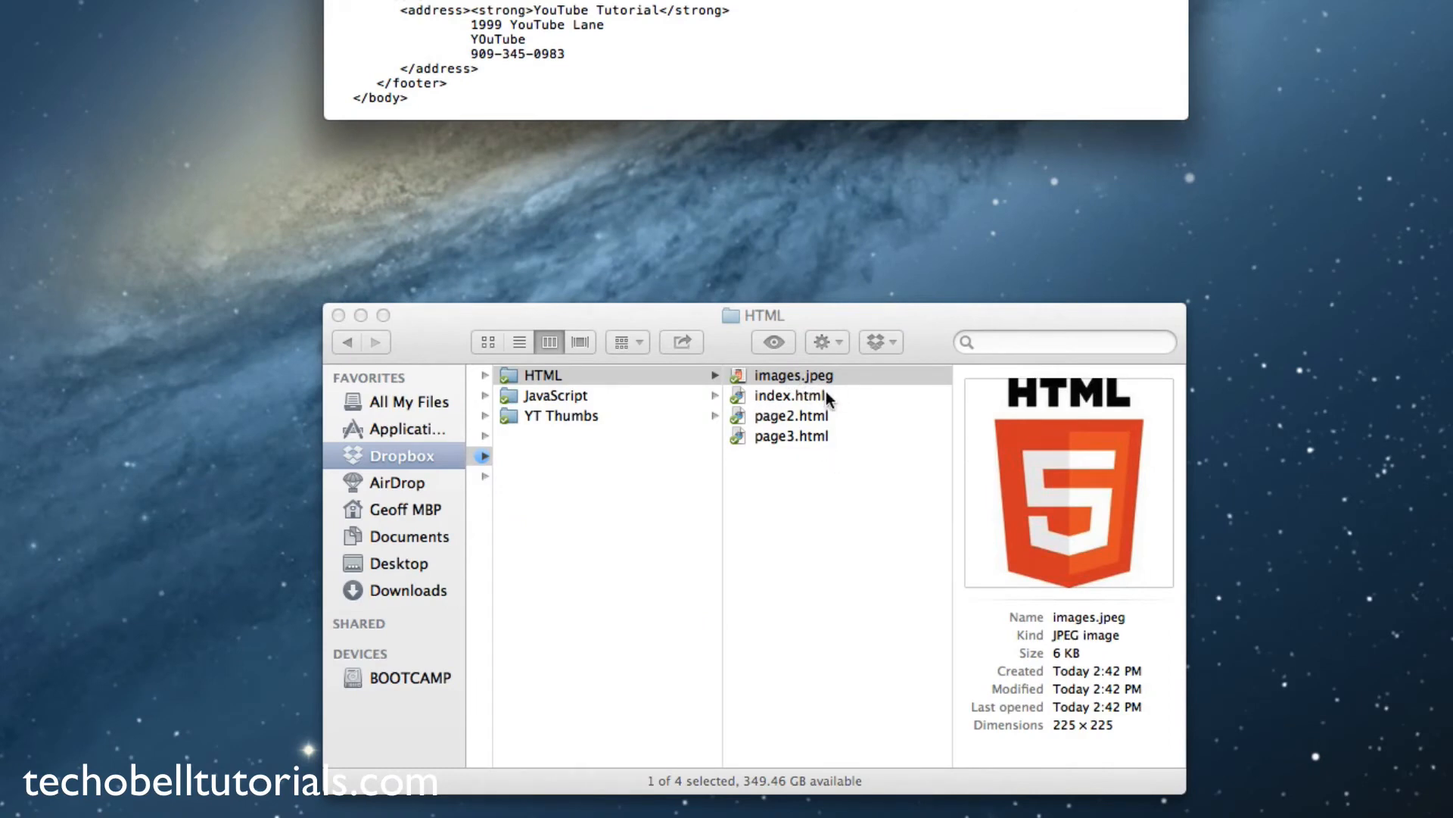
mouse_move(819, 341)
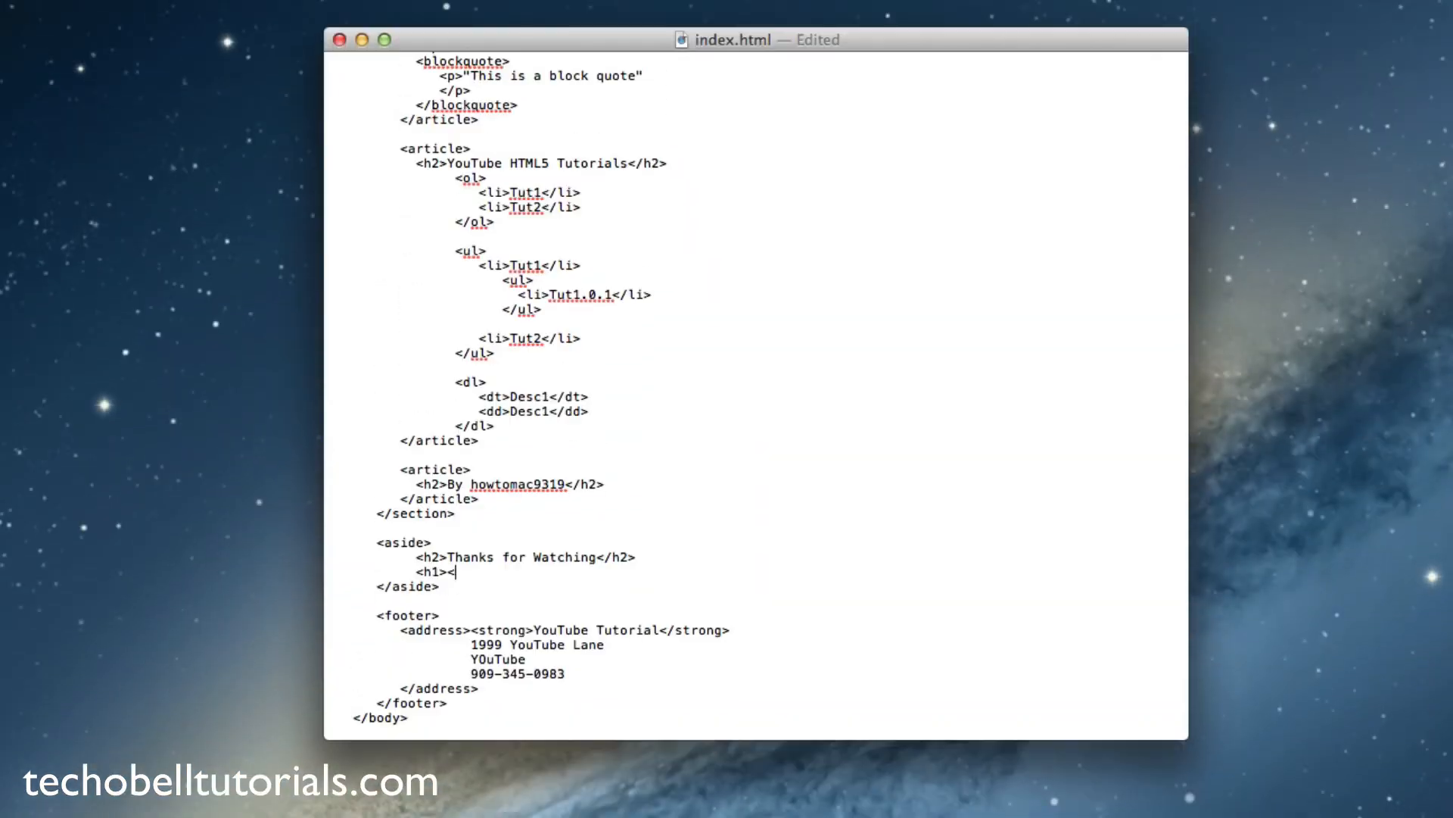
Write img src="images.jpeg" alt="Images Dot Jpeg" / as the heading's image.
type("img src")
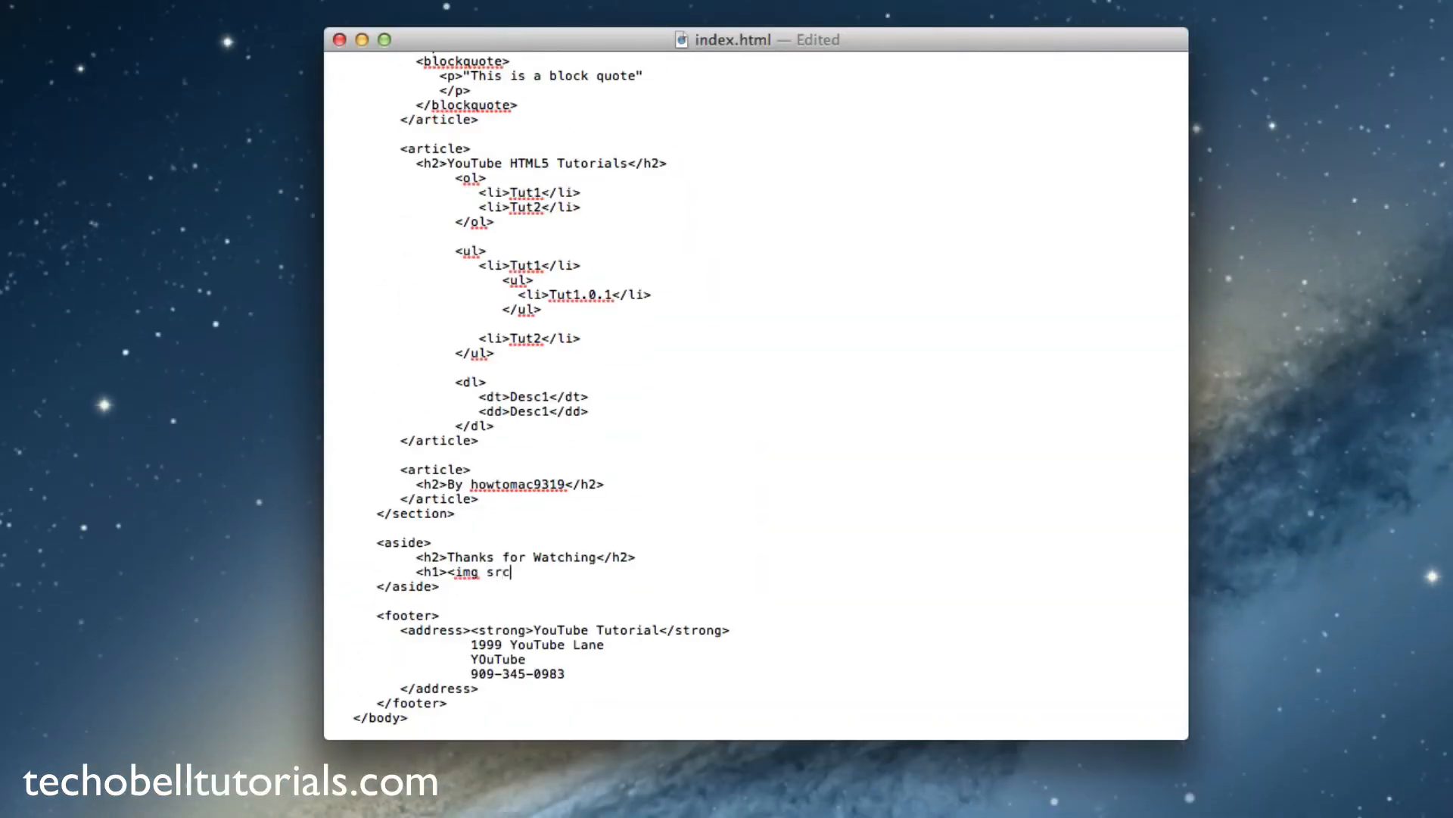
type("=")
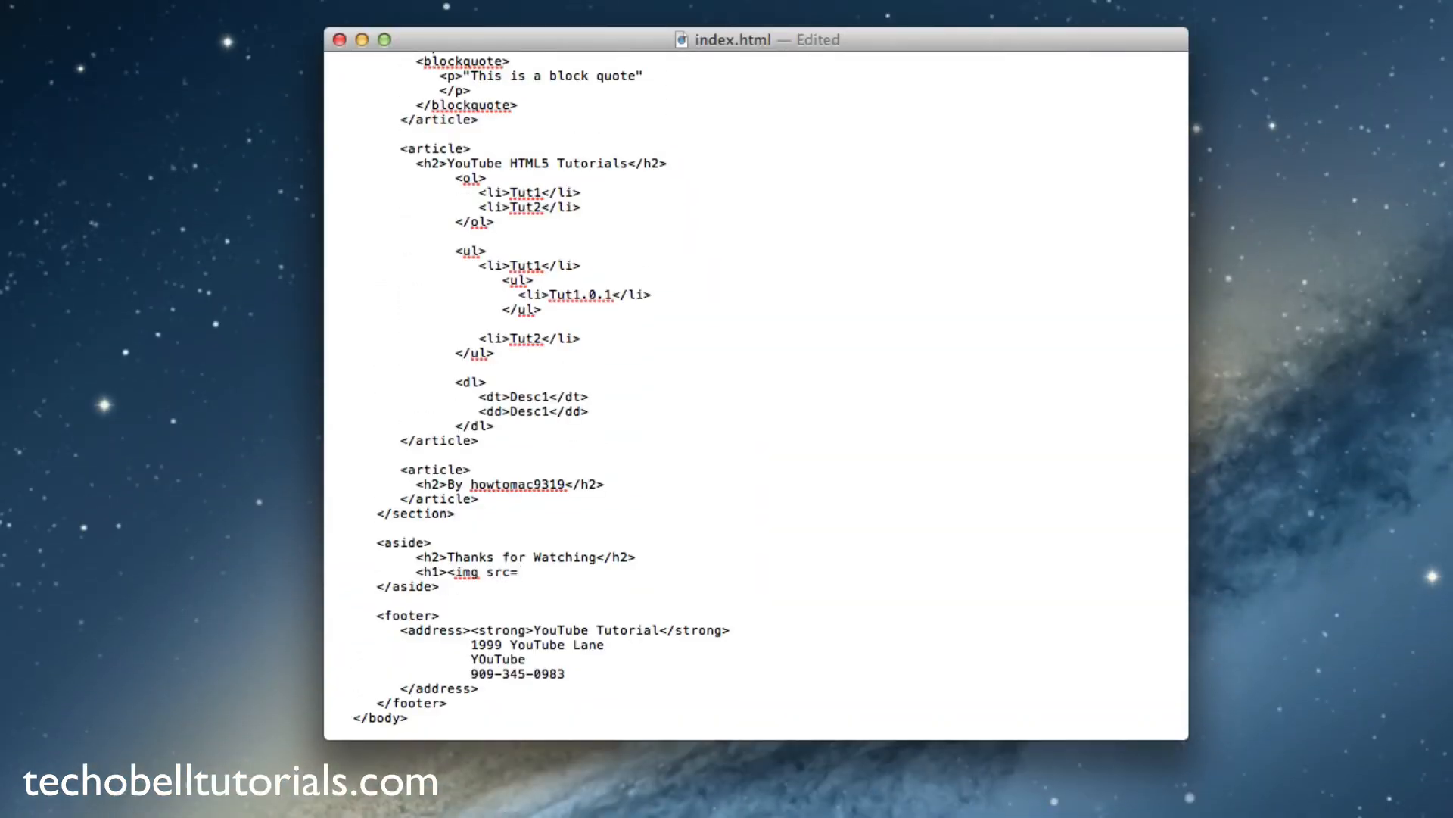
type("\"")
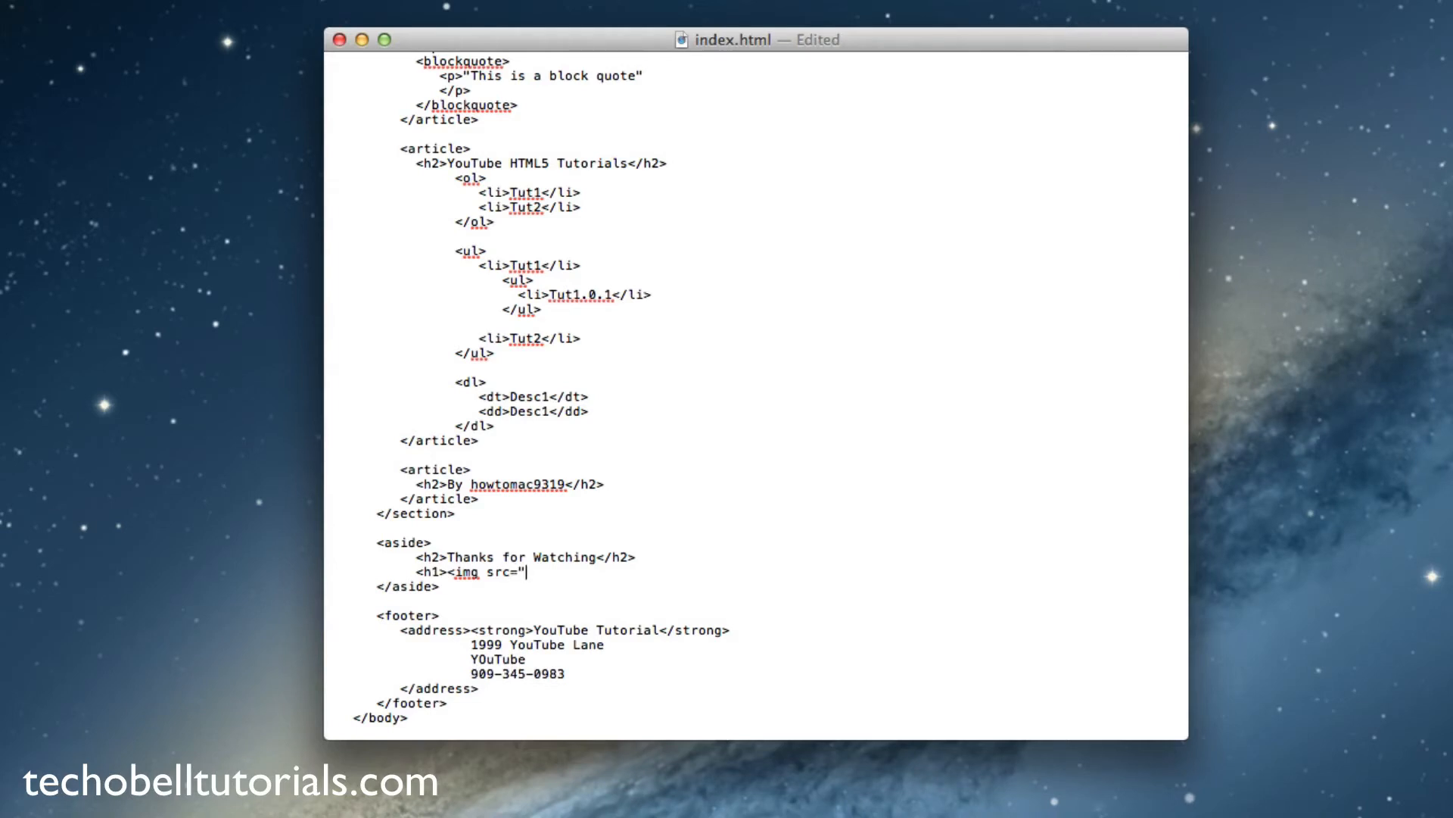
type("images.")
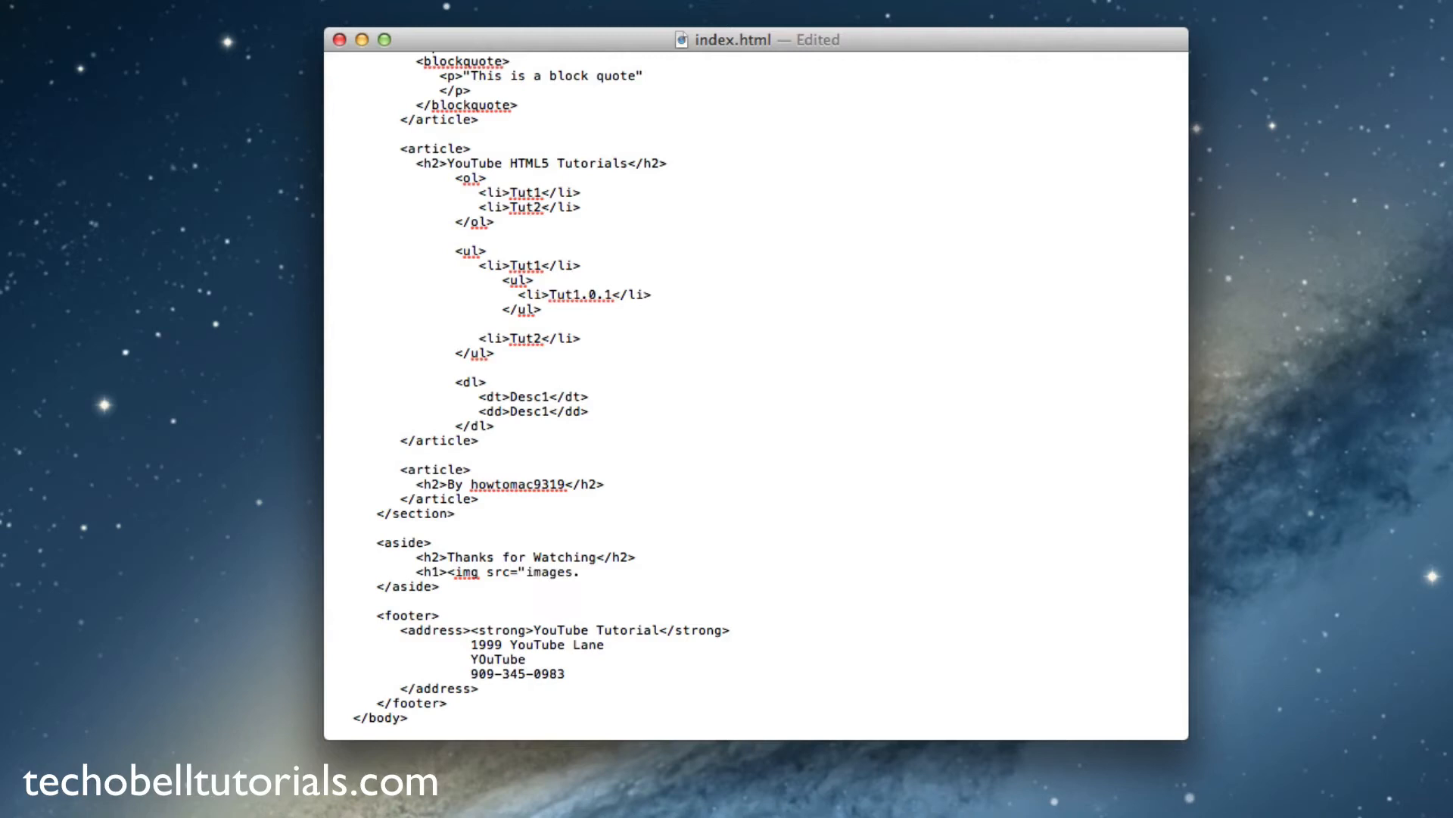
type("jpeg\"")
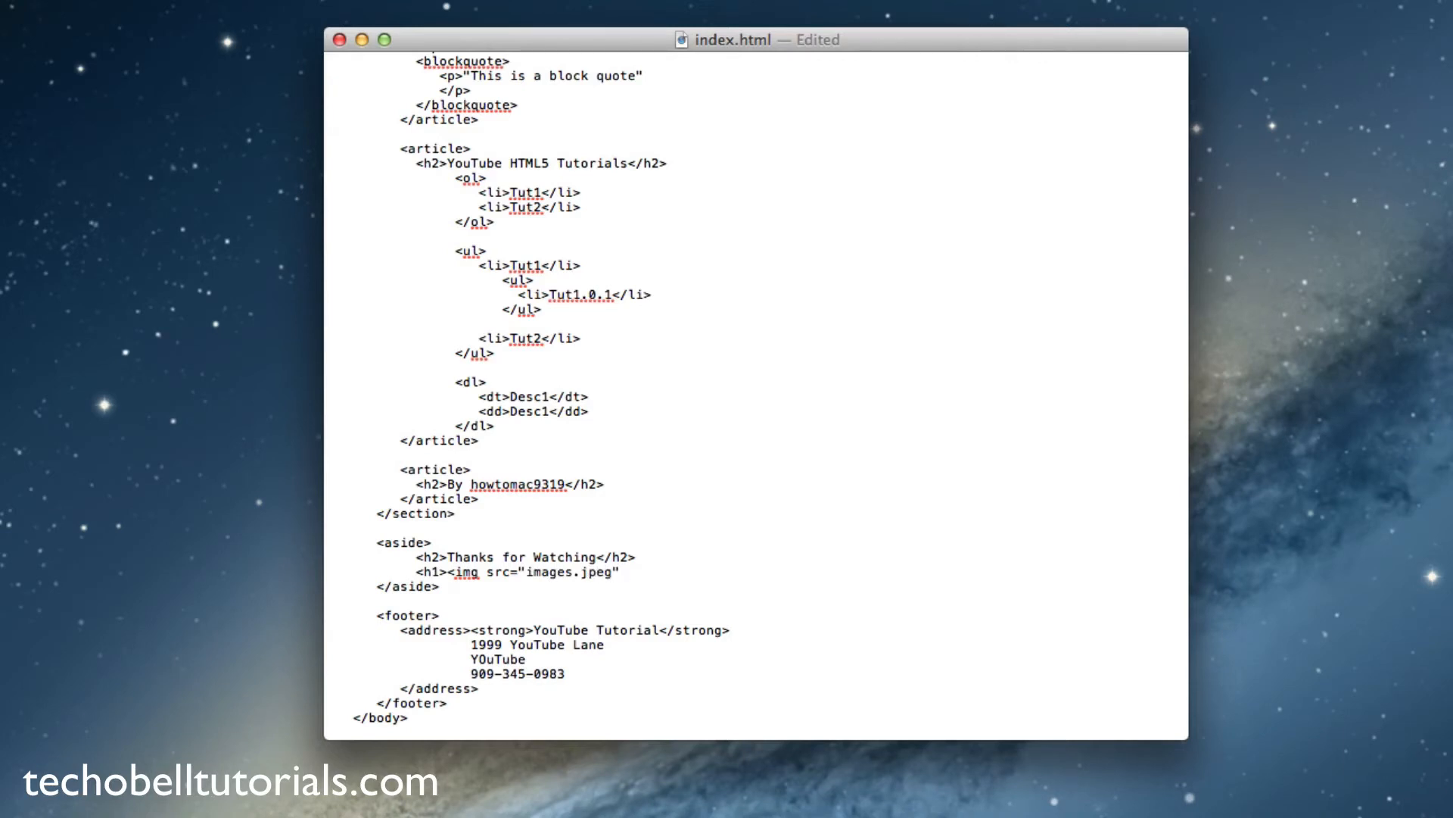
type("alt")
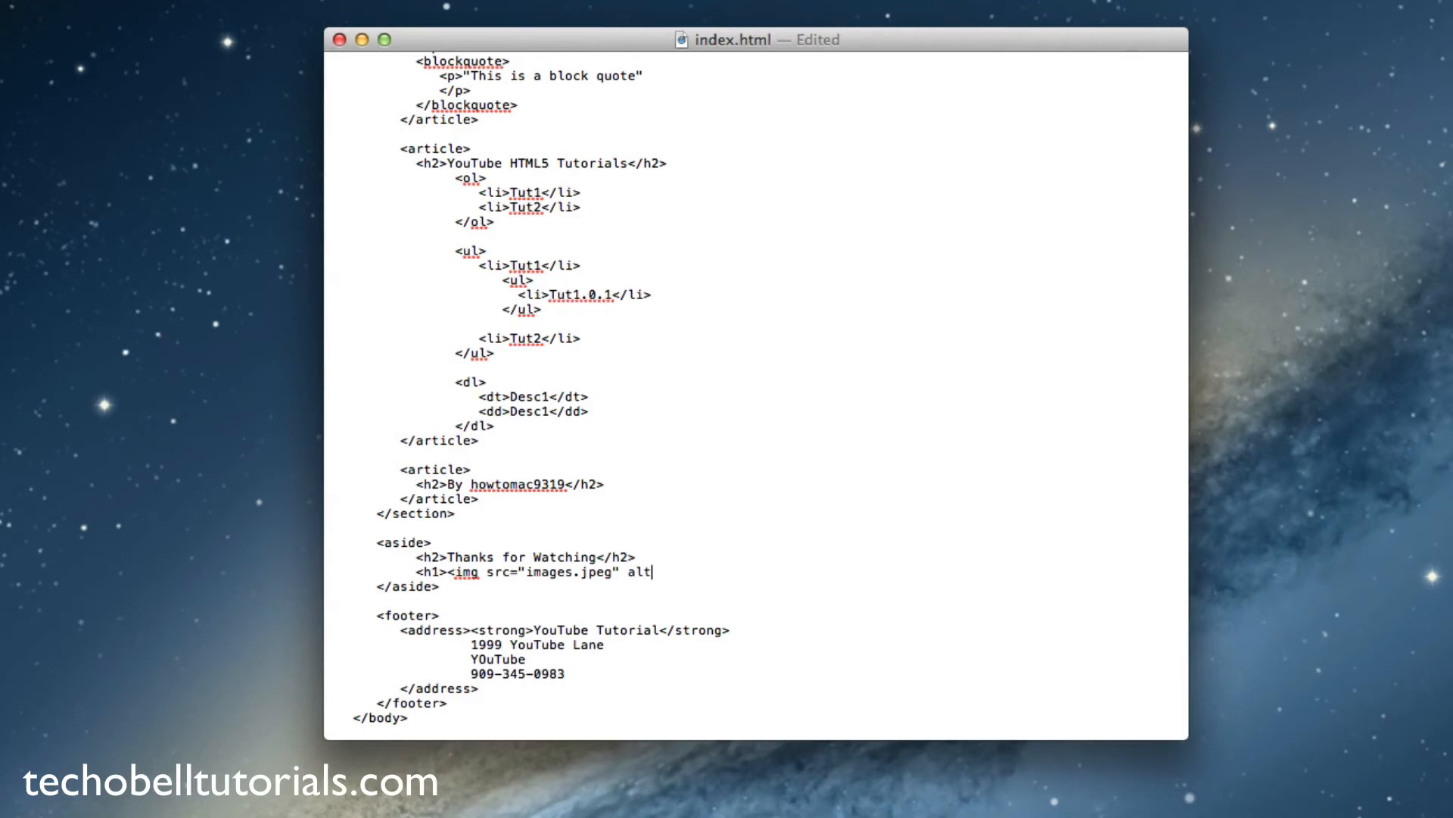
type("=")
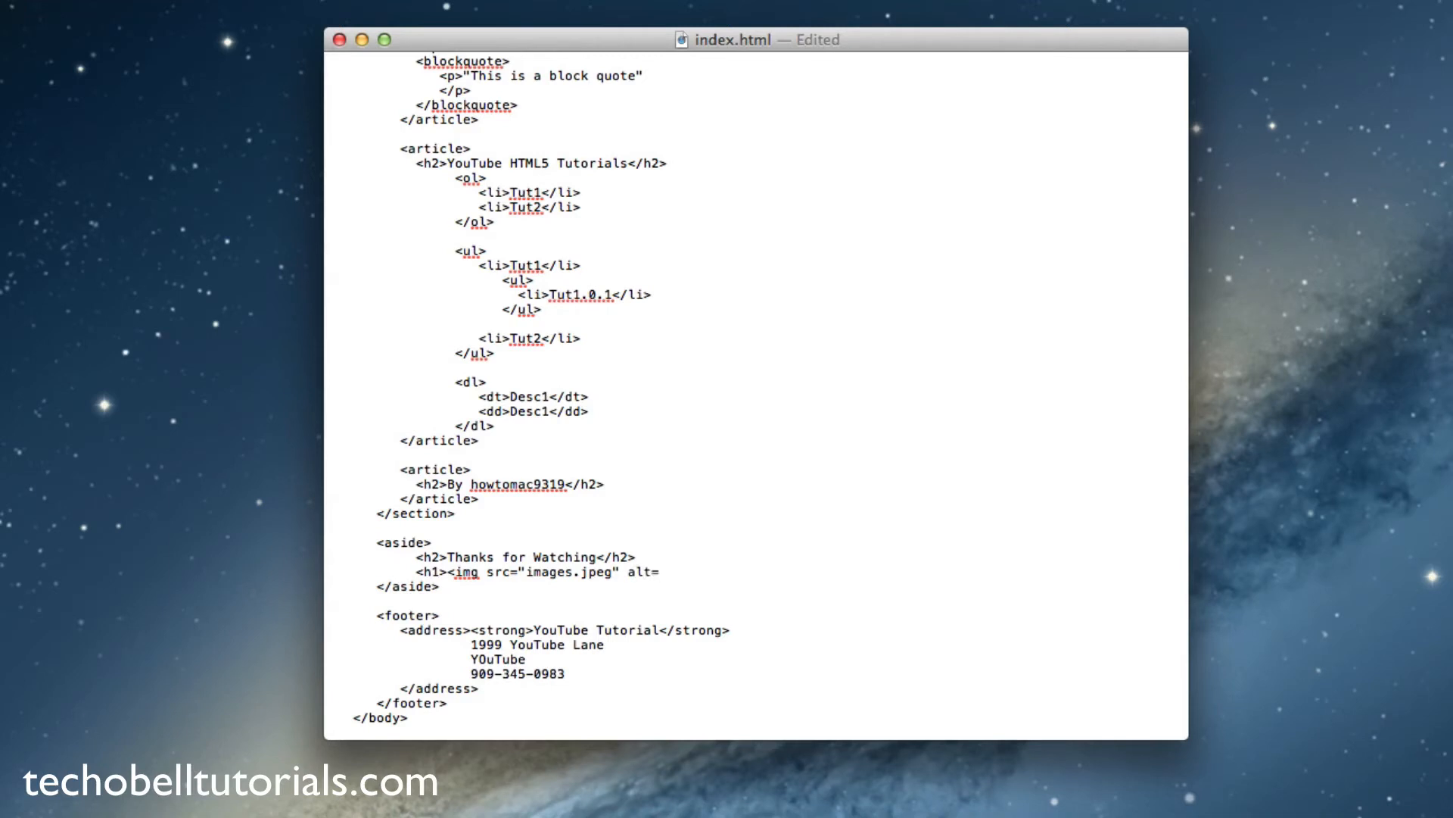
type("=\"")
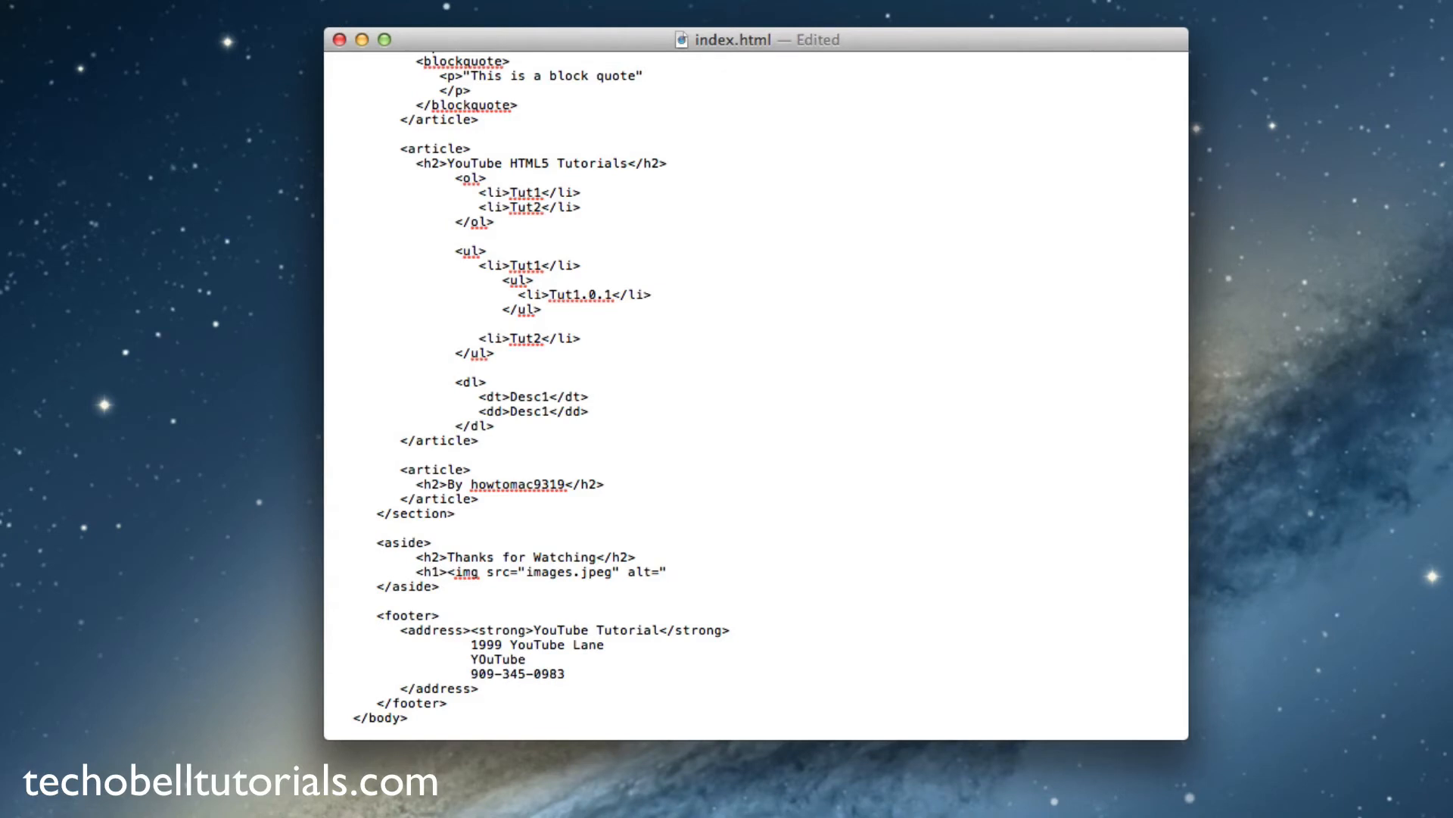
type("Images")
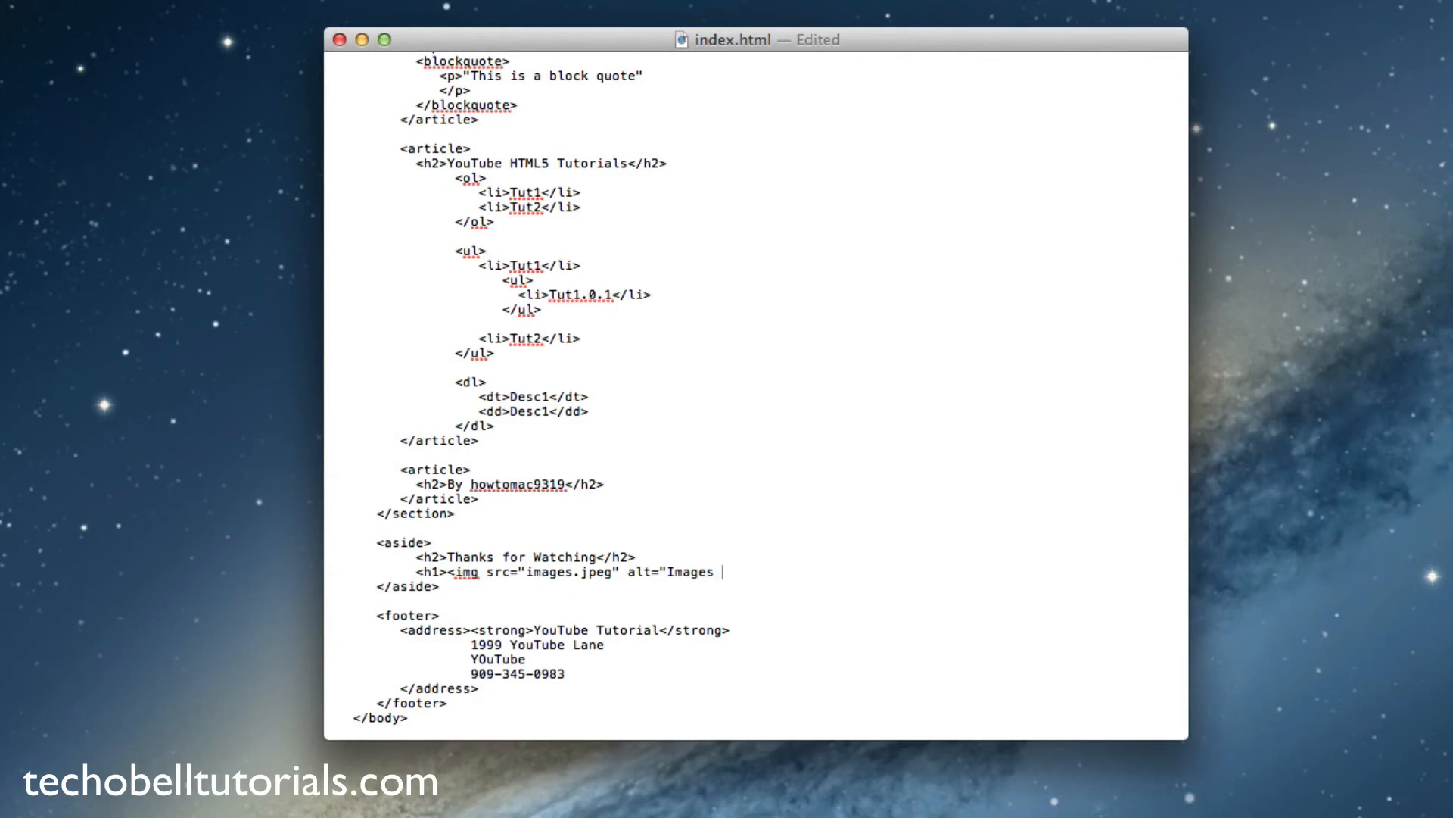
type("Dot Jpeg")
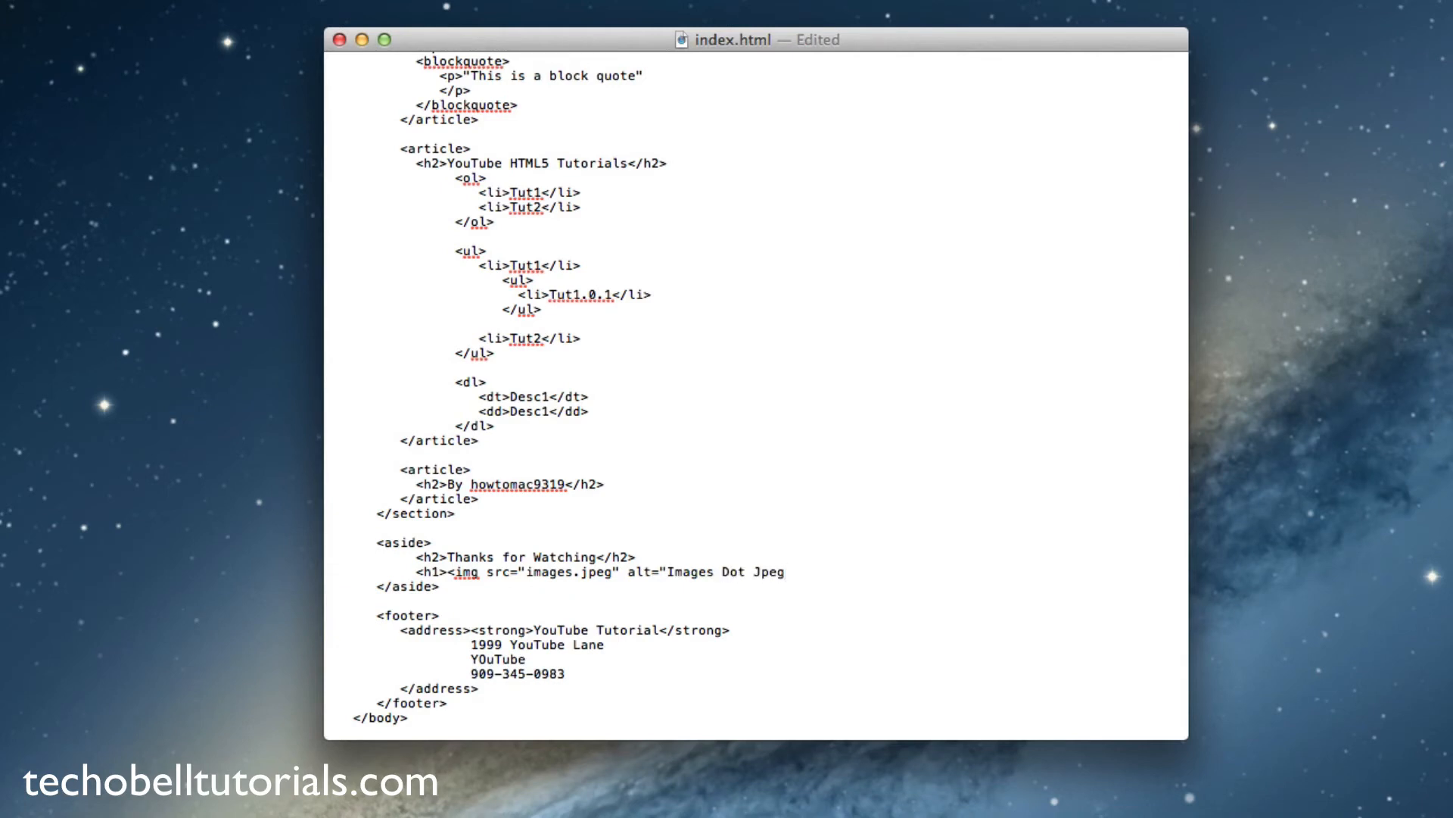
type("\"")
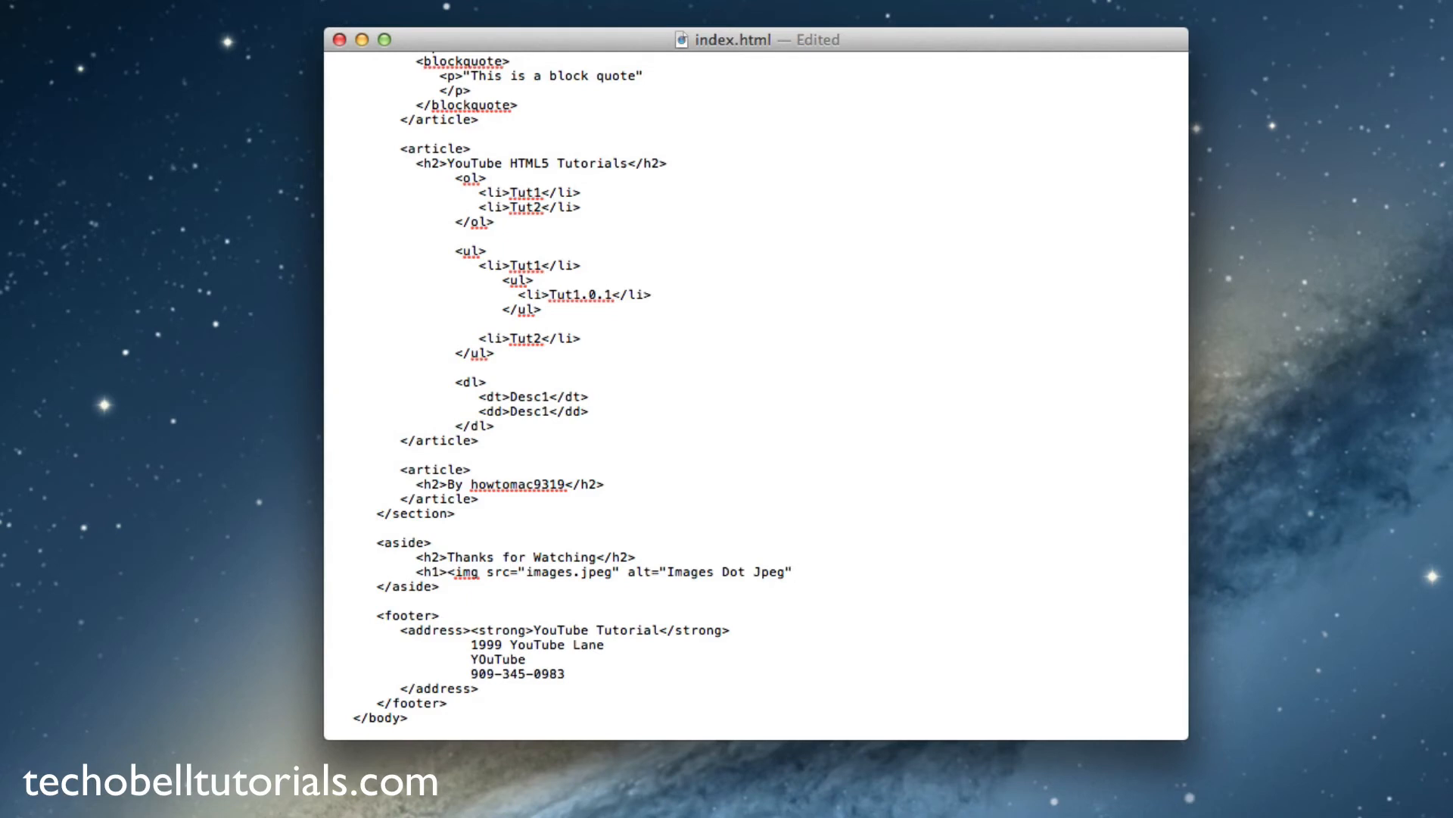
type("/>")
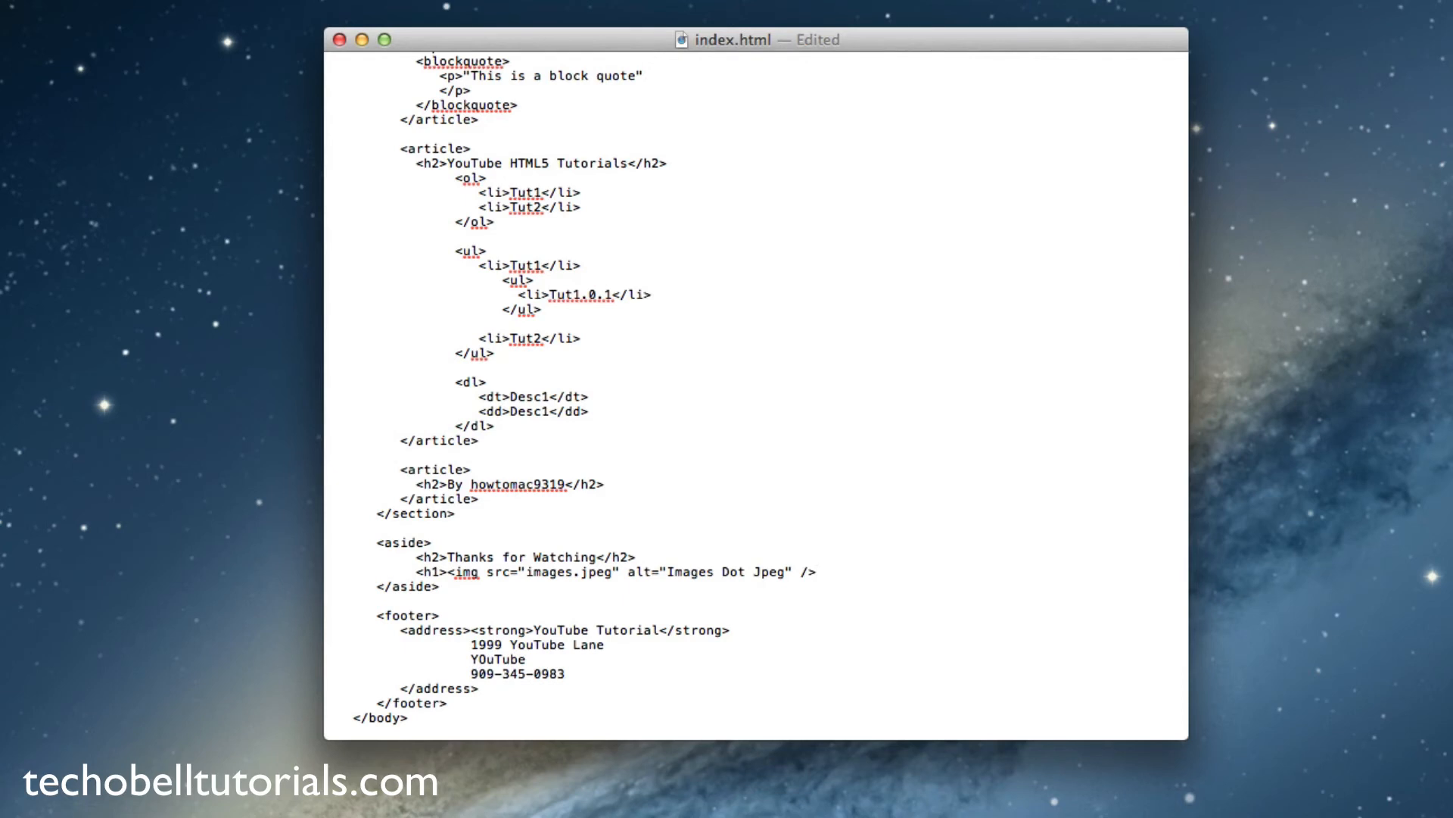
Close the tag and the </h1> heading, then save index.html with Cmd+S.
type("<")
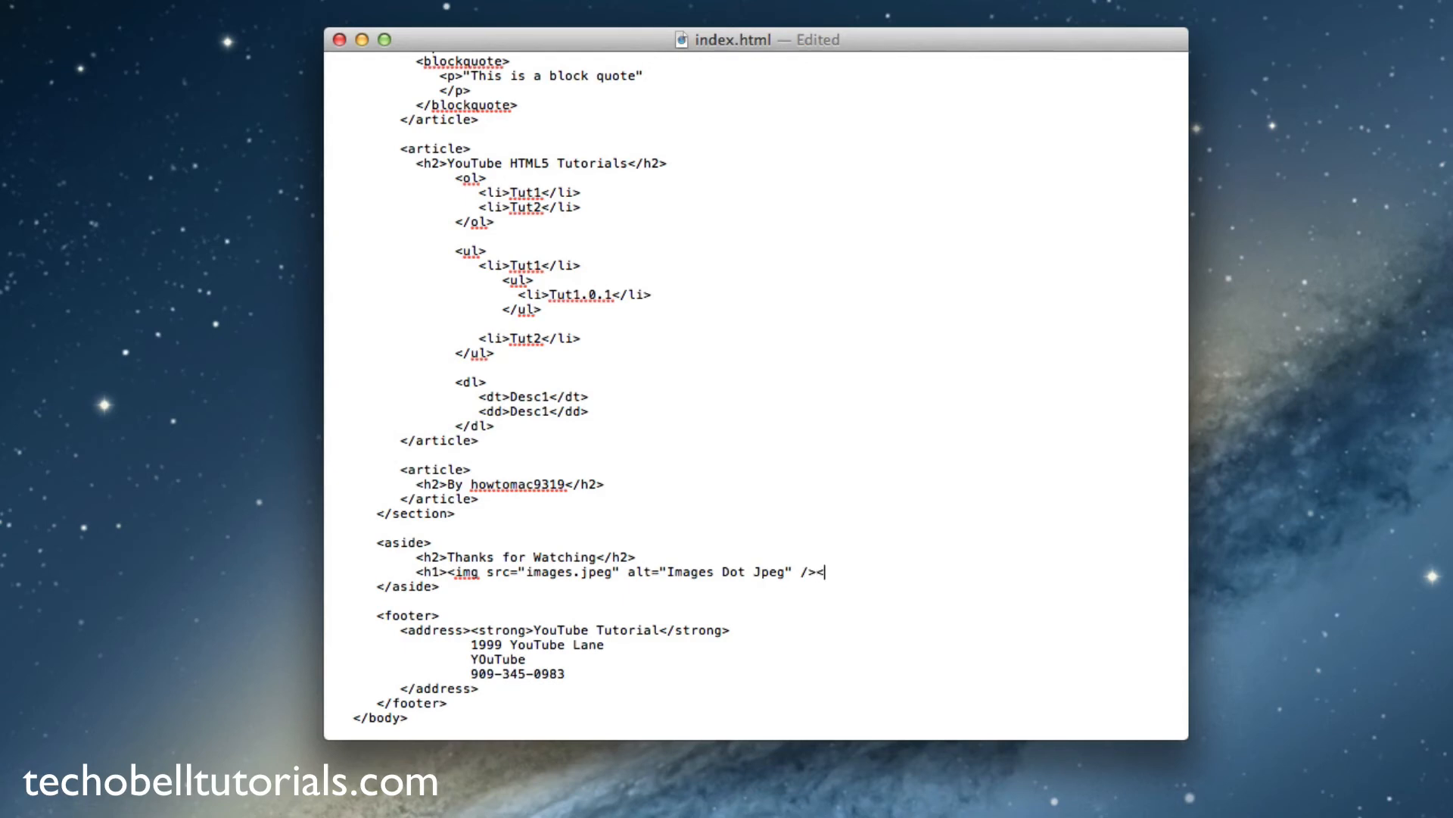
type("</h")
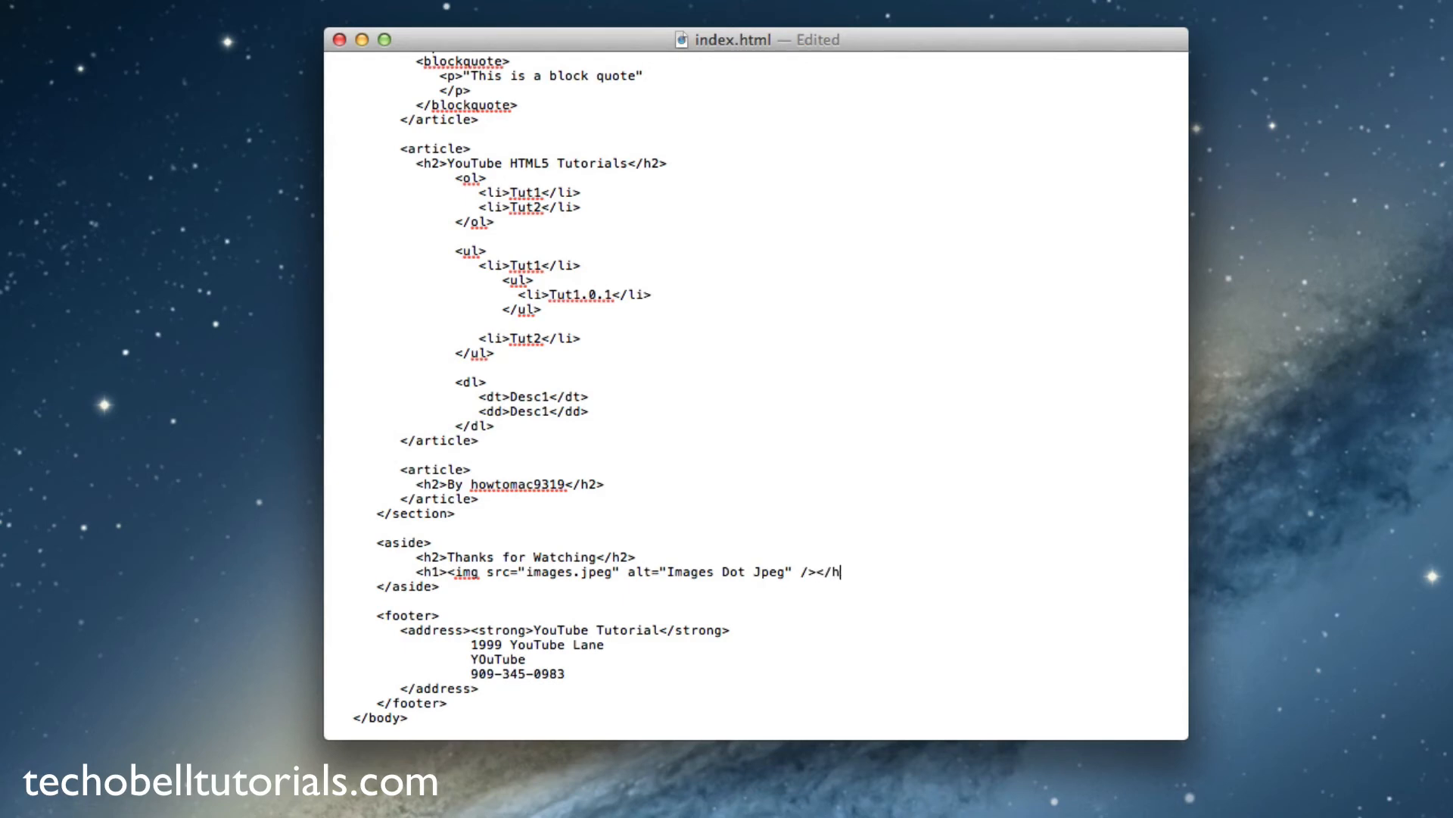
type("1>")
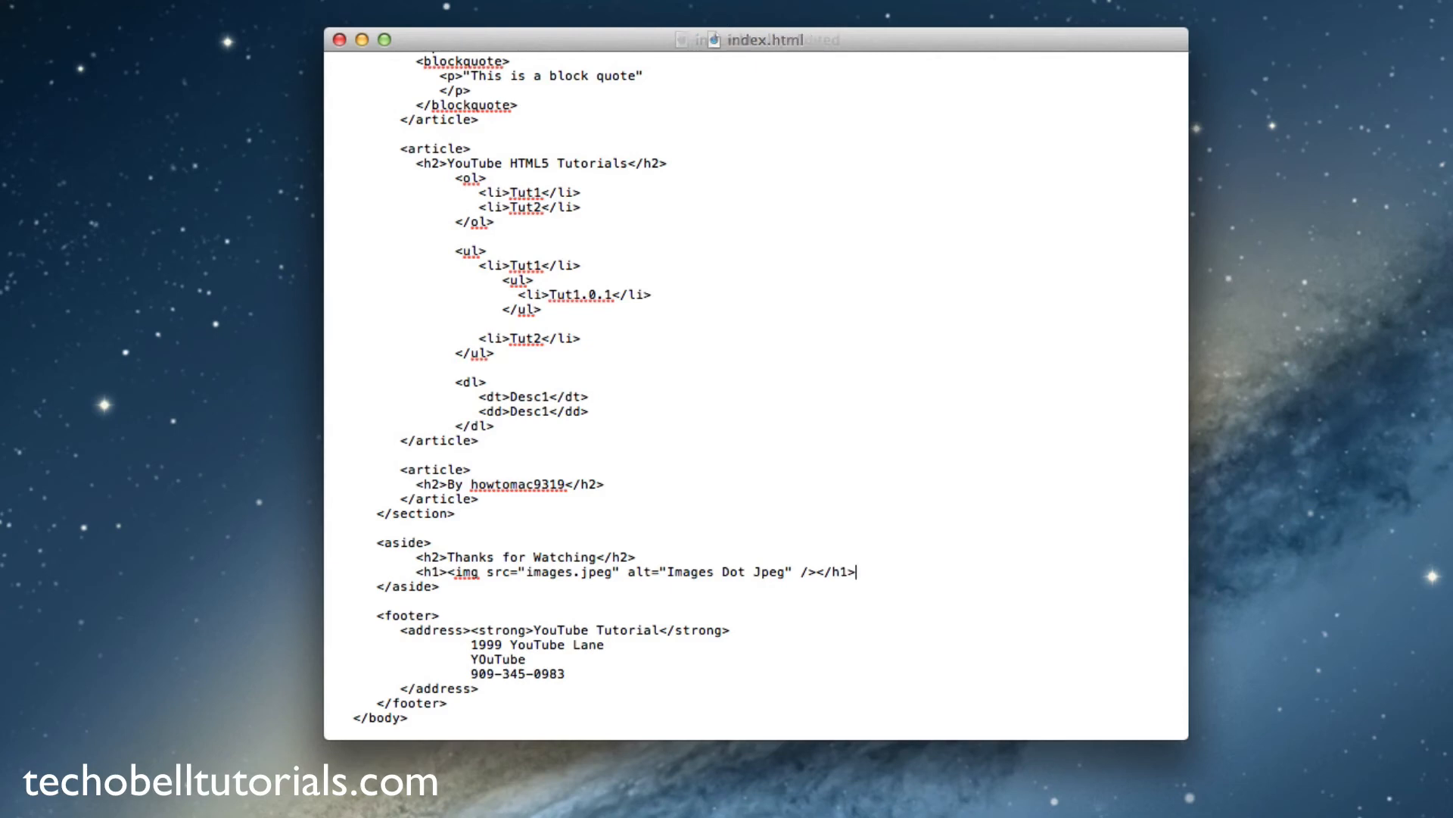
key("cmd+s")
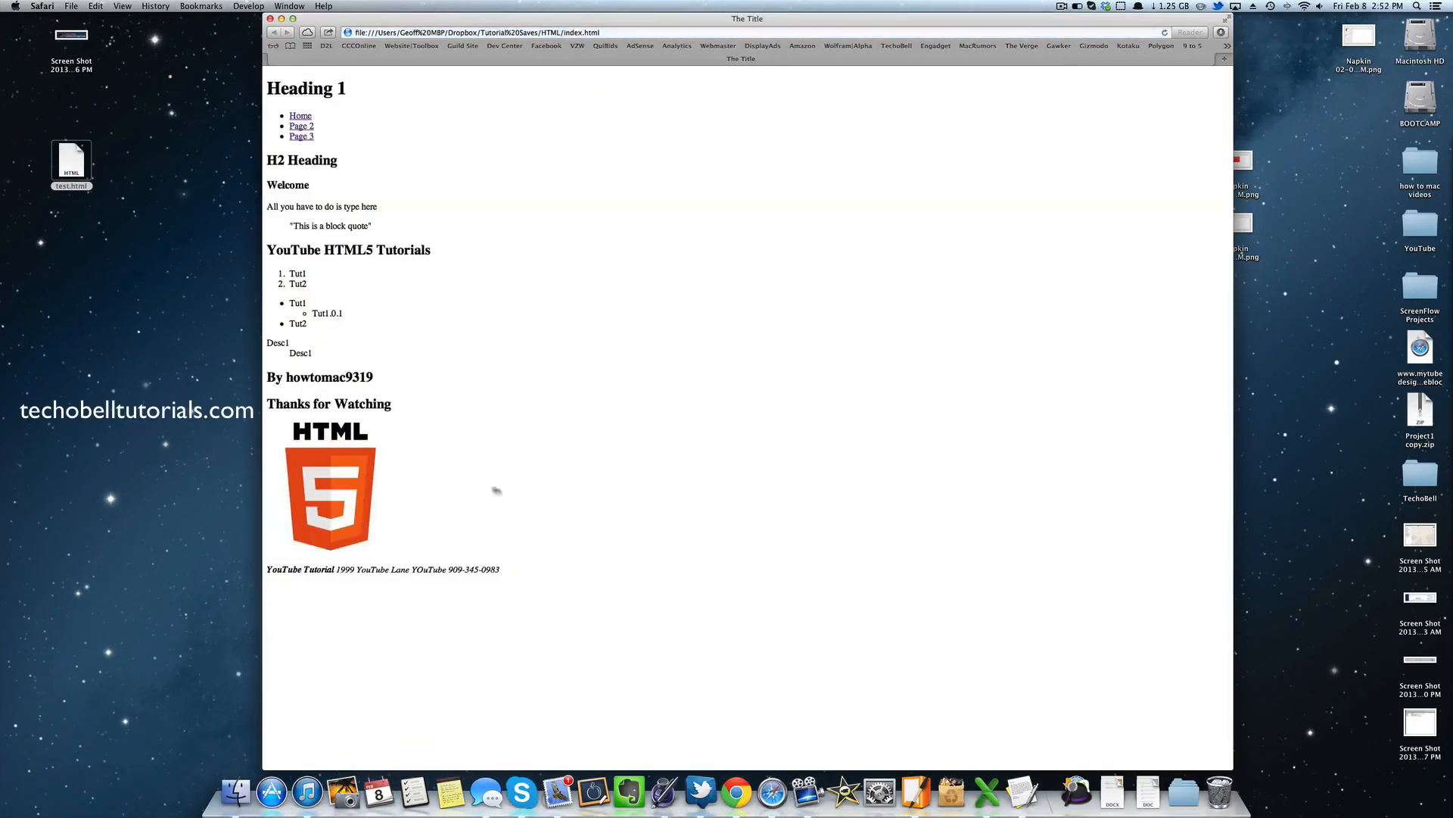
mouse_move(507, 465)
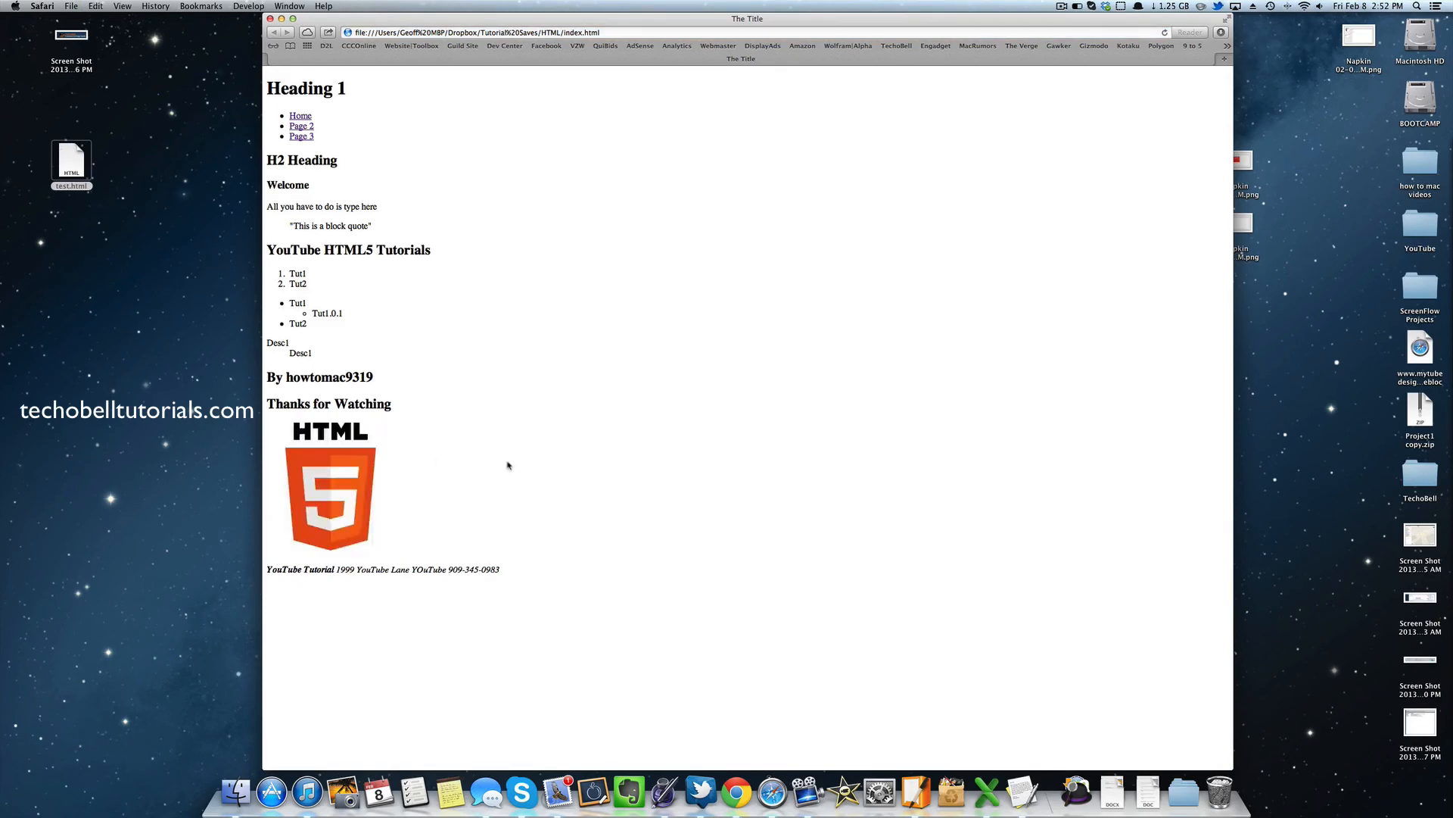